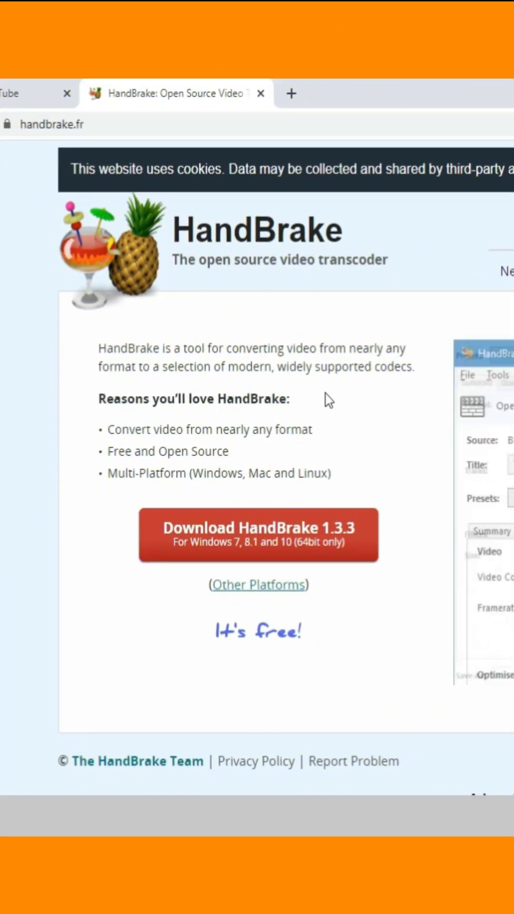
mouse_move(181, 448)
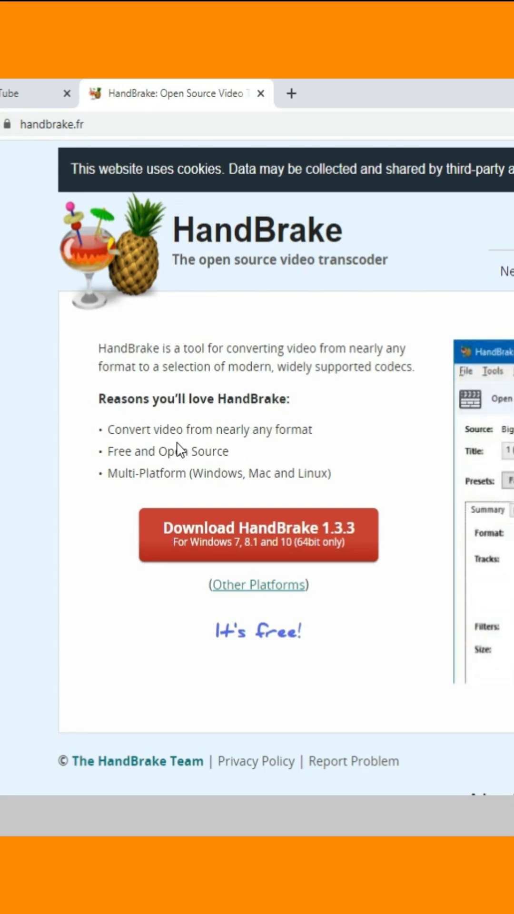
Trigger the HandBrake 1.3.3 Windows installer download from handbrake.fr
left_click(257, 534)
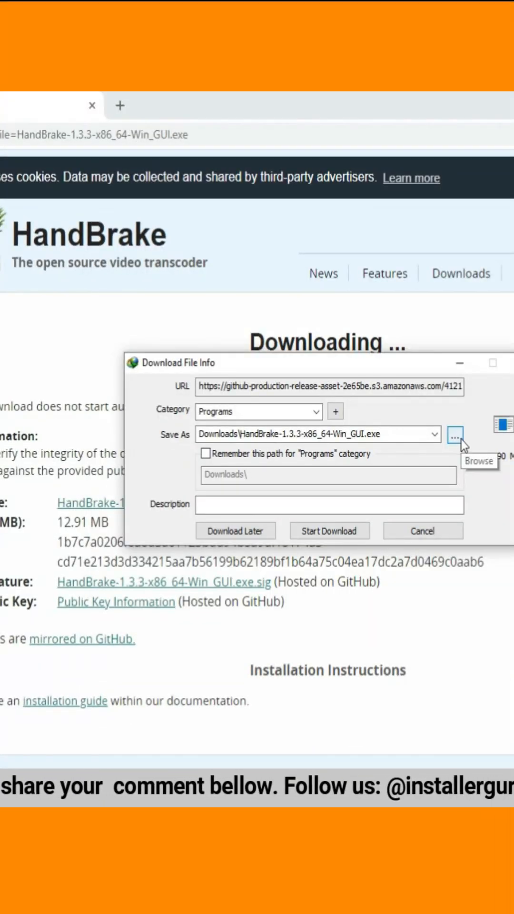
Download and run the installer, accept the license, install to the default folder and finish
left_click(330, 530)
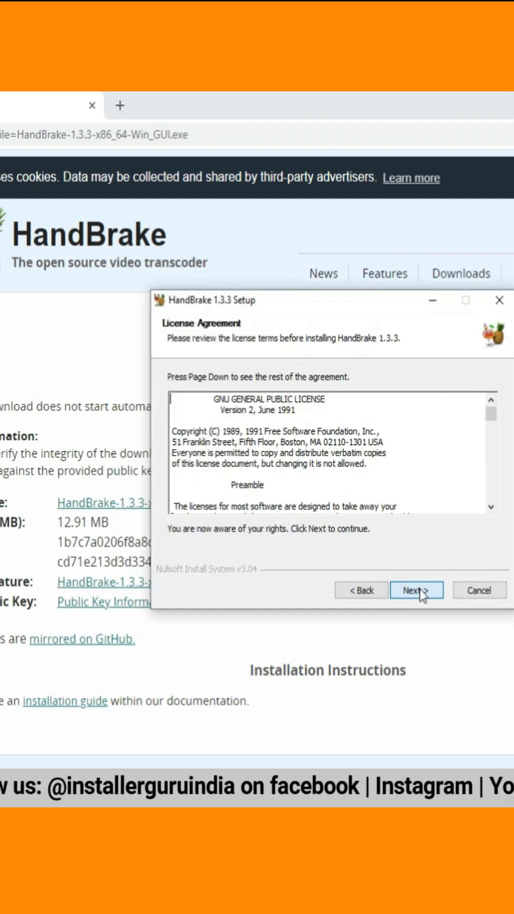
left_click(416, 591)
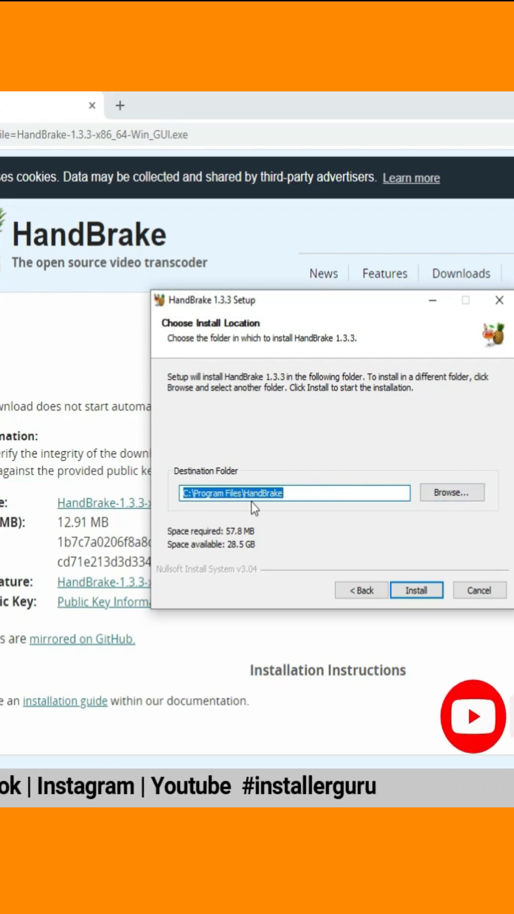
left_click(416, 589)
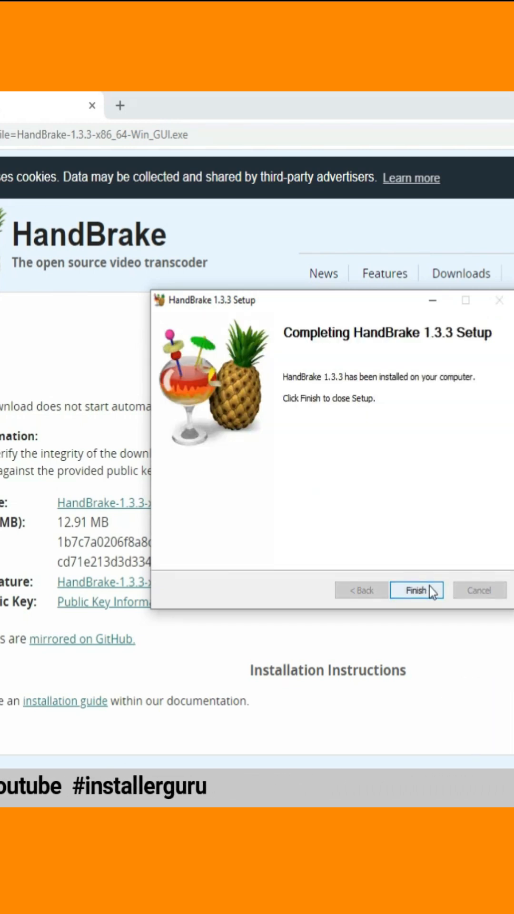
left_click(416, 590)
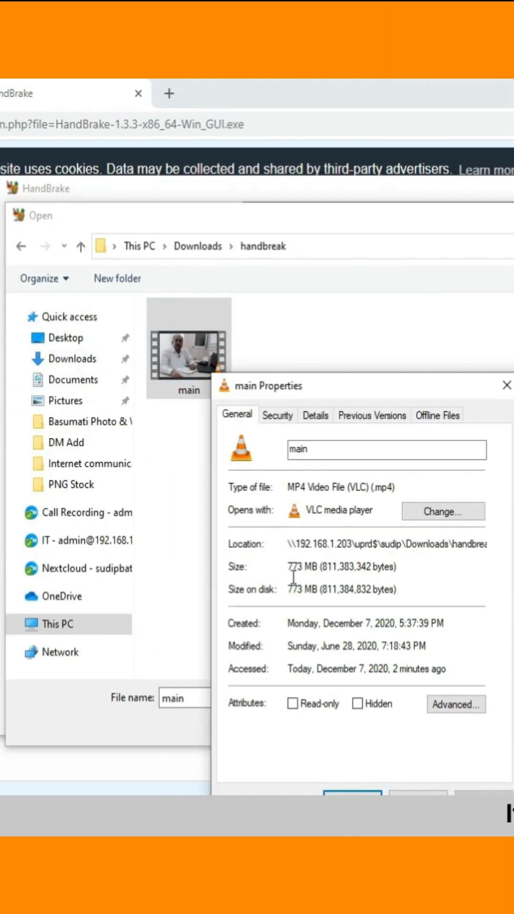
Load the 773 MB 'main' MP4 video as the HandBrake source
left_click(507, 384)
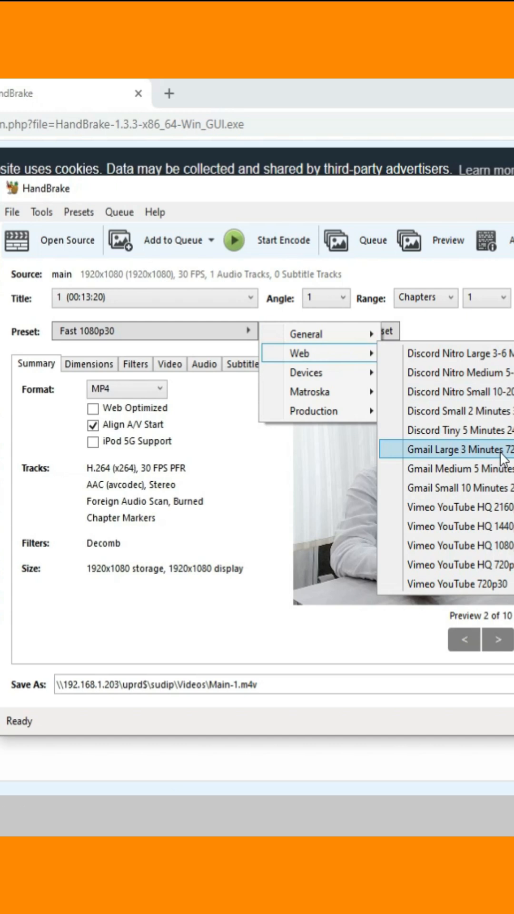
Encode with the Gmail Large 3 Minutes 720p30 preset and confirm the 96 MB 'converted' M4V
left_click(460, 449)
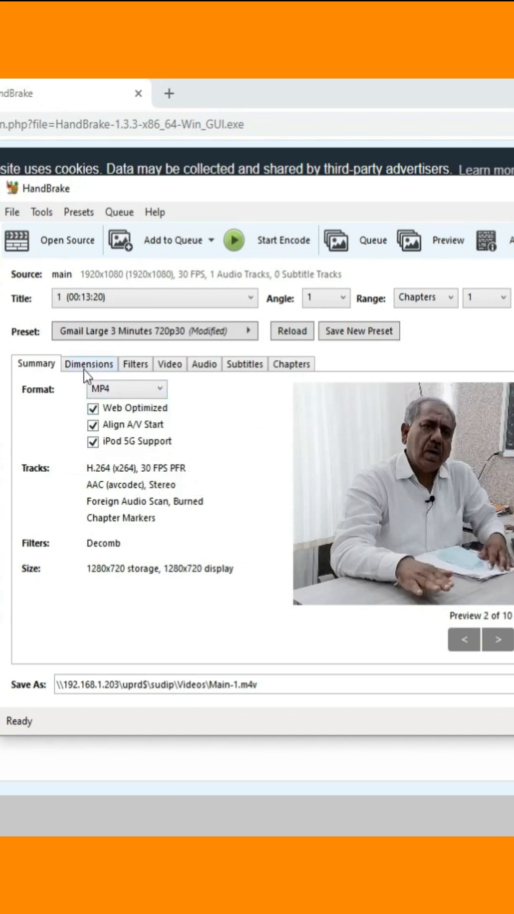
left_click(204, 363)
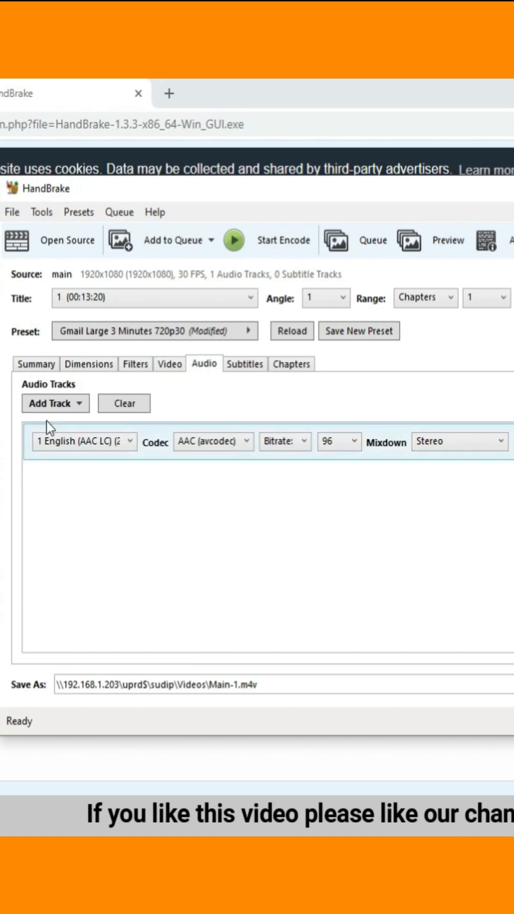
left_click(291, 364)
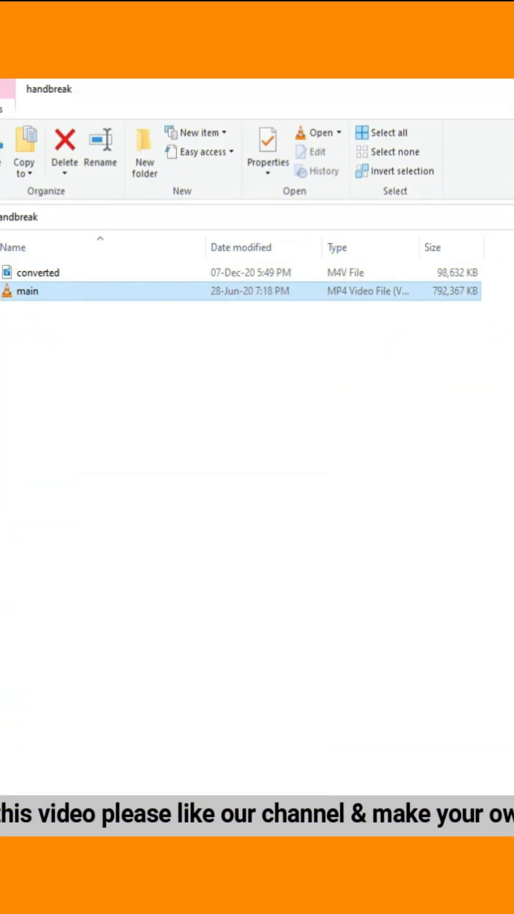
left_click(268, 148)
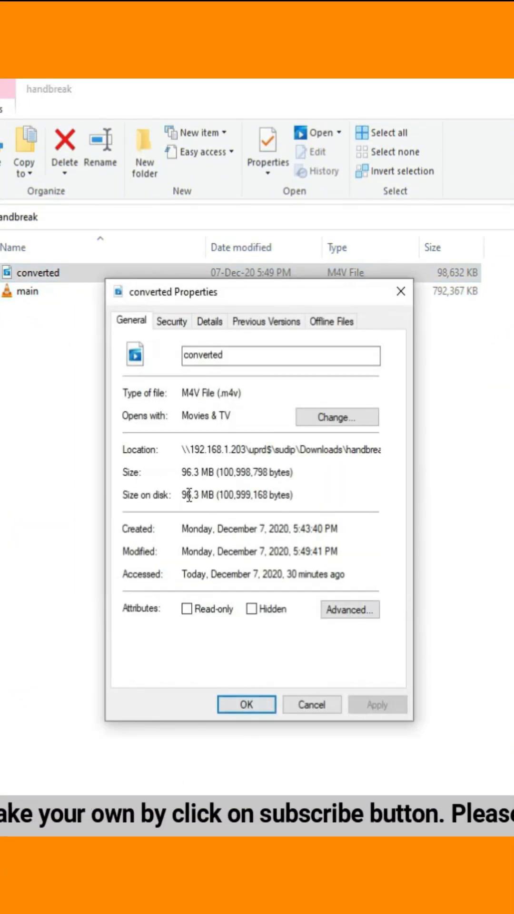